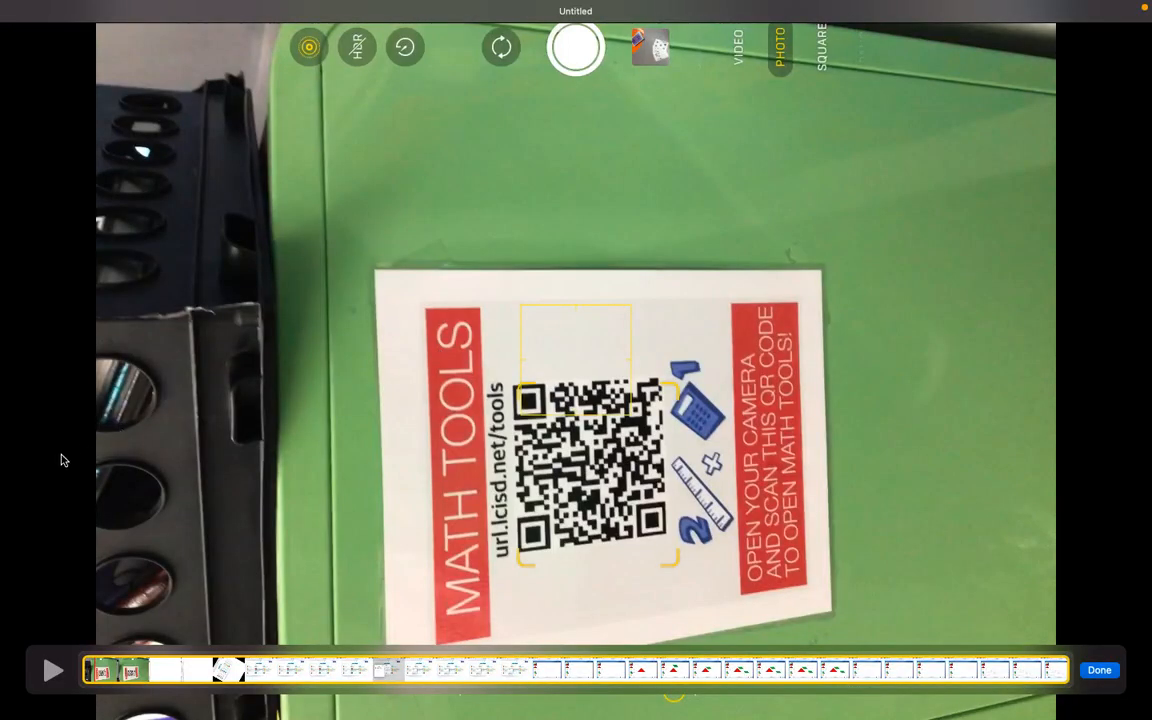
Step: Reveal the Geometry tools list: Shapes, Tangrams, Exploring Solids and Building Nets
left_click(54, 671)
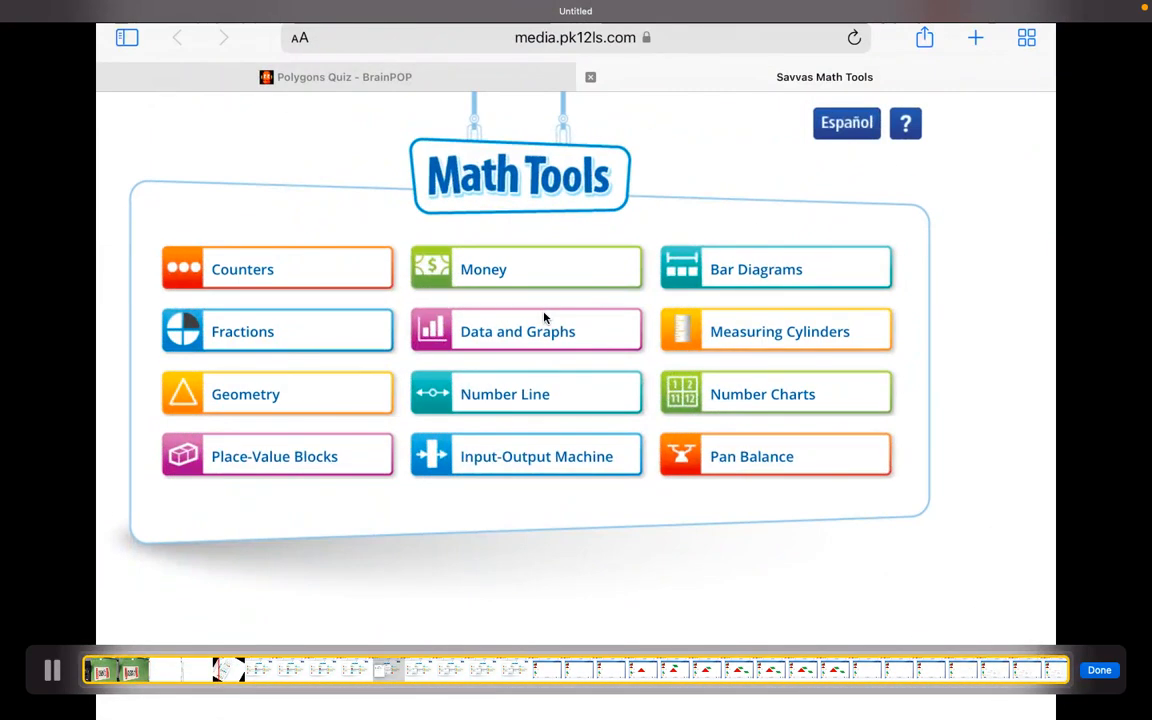
mouse_move(293, 397)
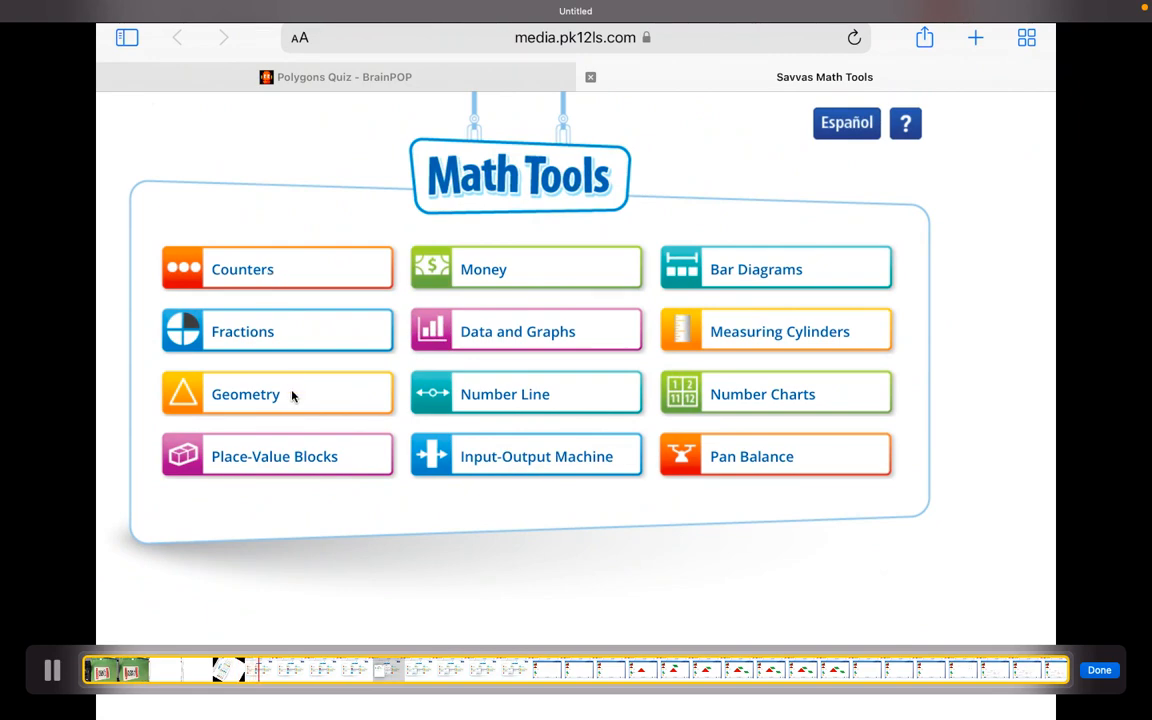
mouse_move(314, 402)
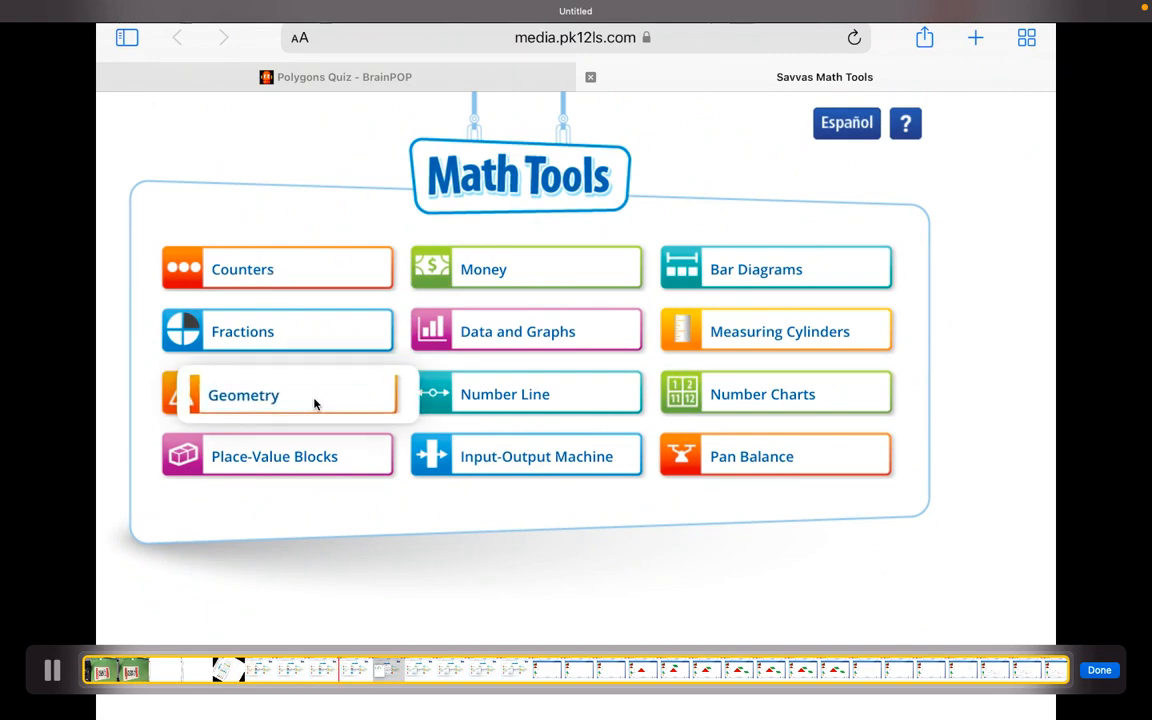
right_click(243, 394)
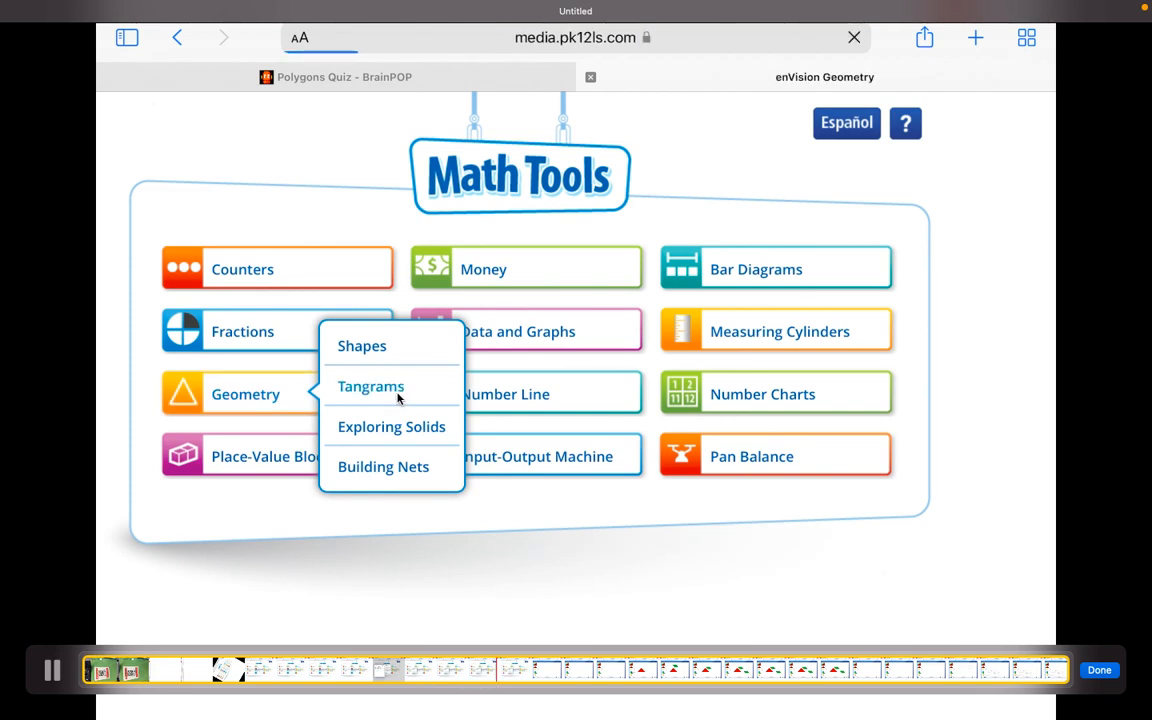
Step: Launch Tangrams and place a large red triangle and two green parallelograms on the canvas
left_click(370, 386)
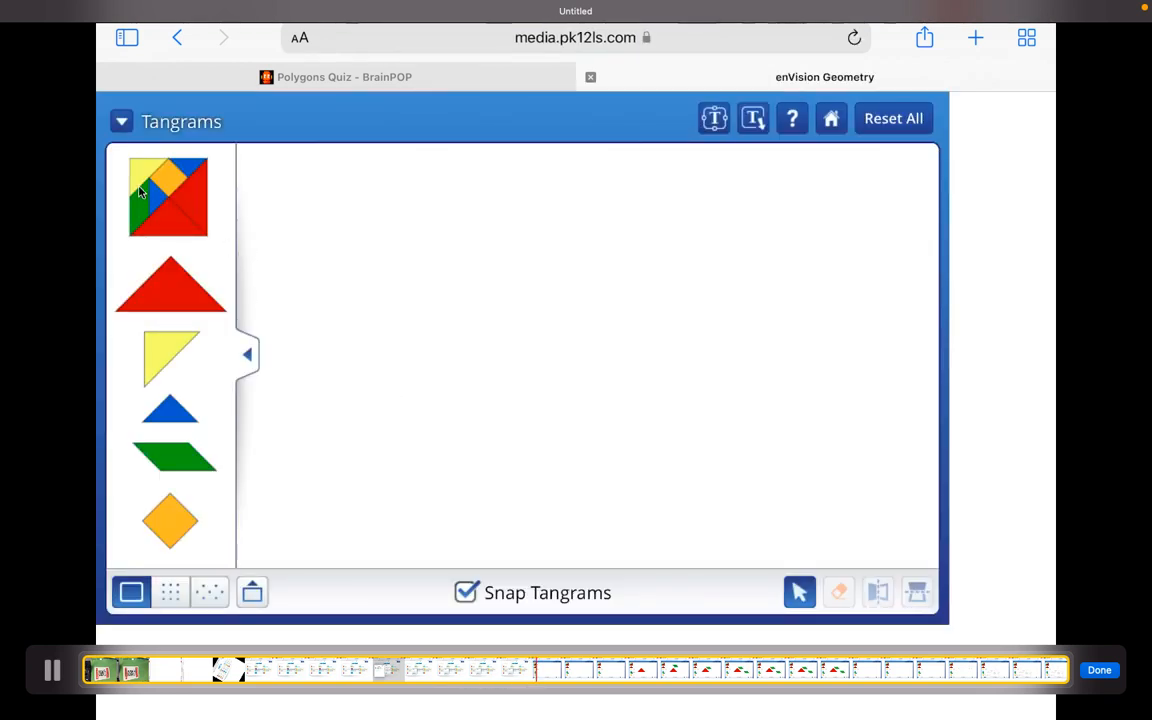
mouse_move(198, 530)
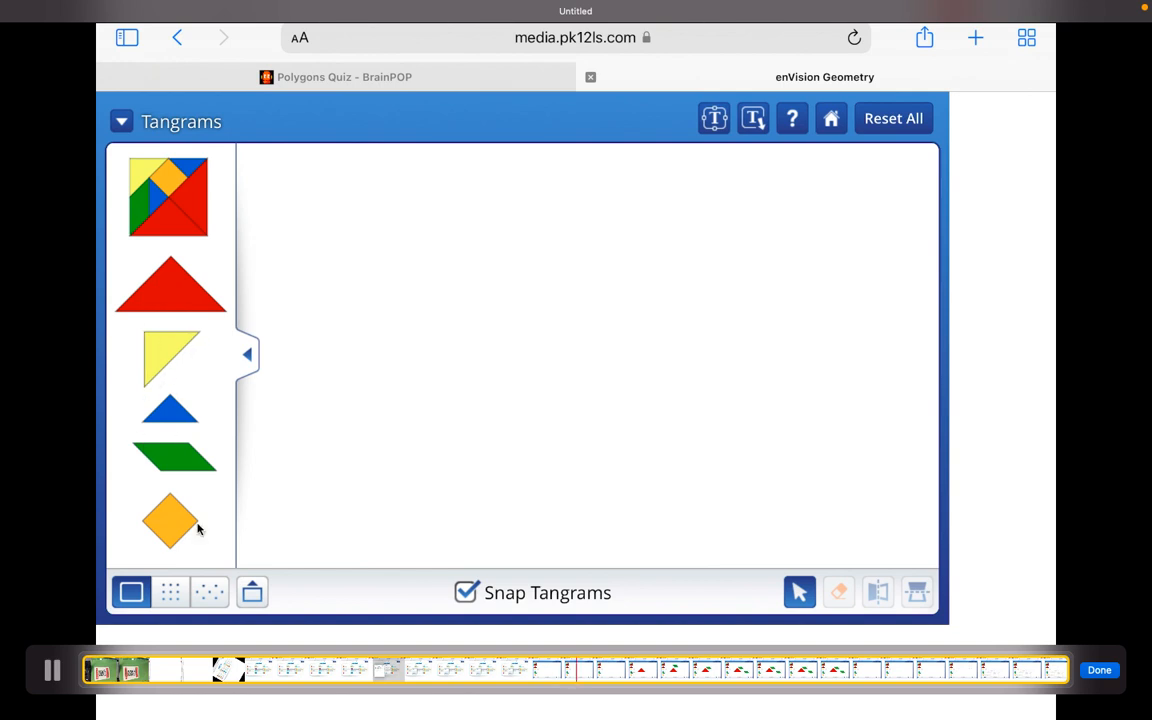
left_click_drag(170, 285, 476, 370)
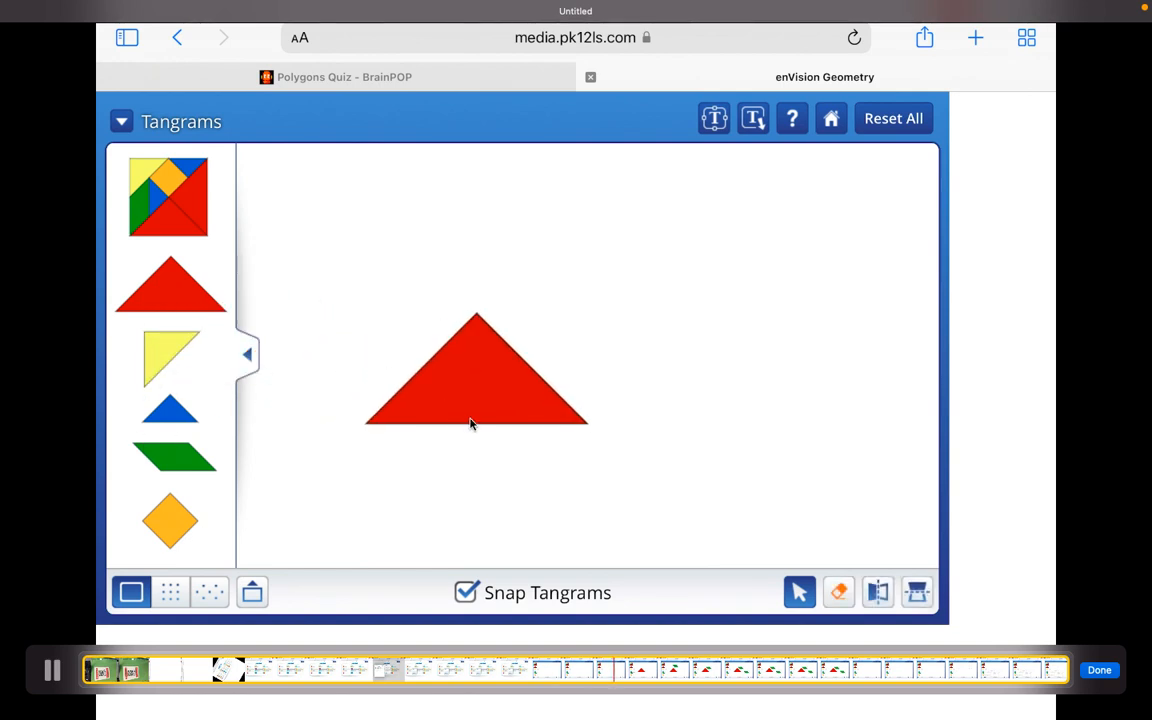
left_click_drag(173, 457, 548, 261)
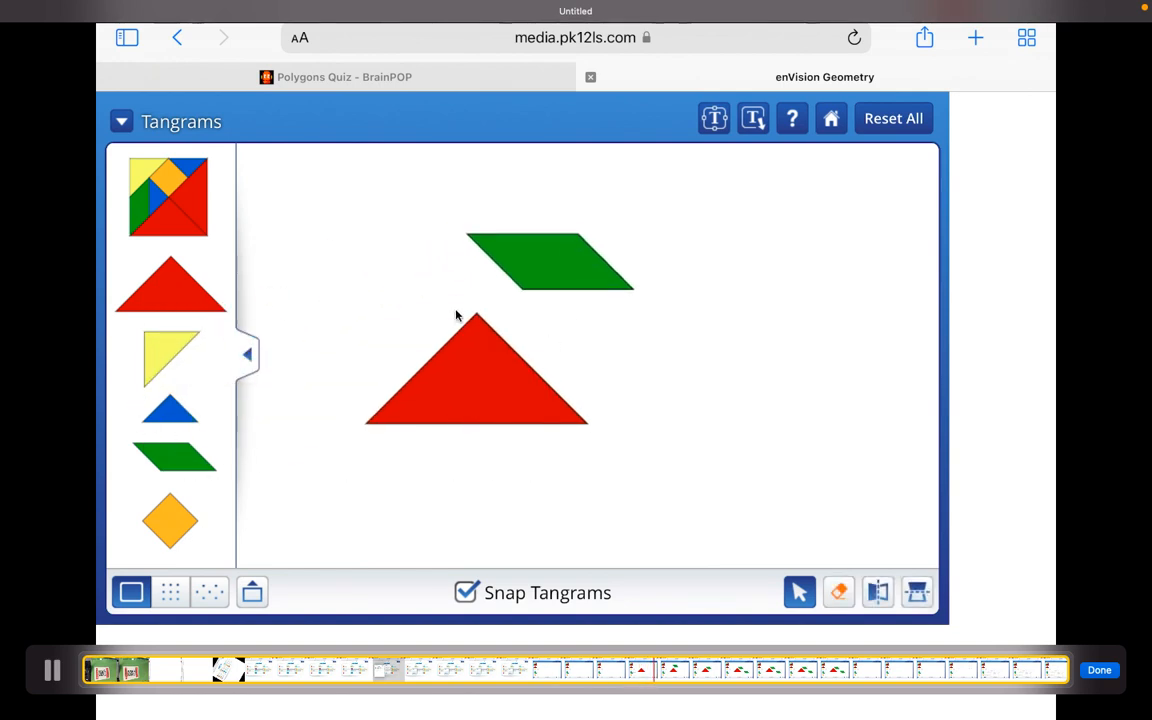
left_click_drag(548, 262, 568, 307)
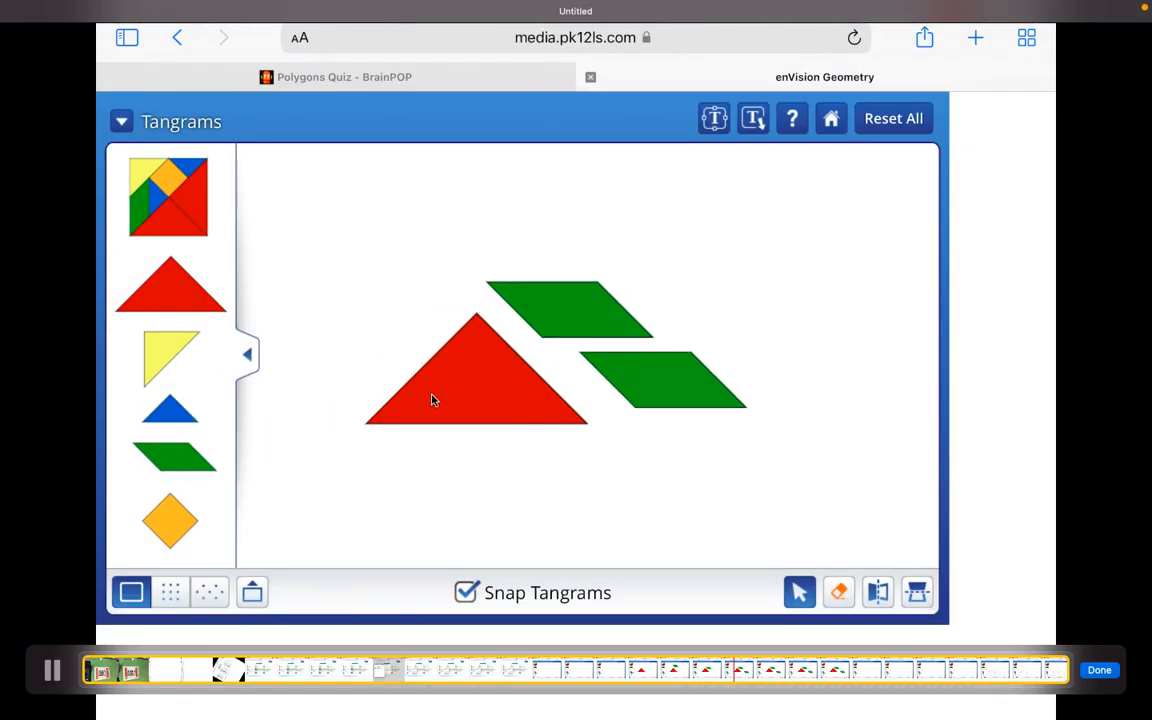
left_click_drag(660, 370, 745, 425)
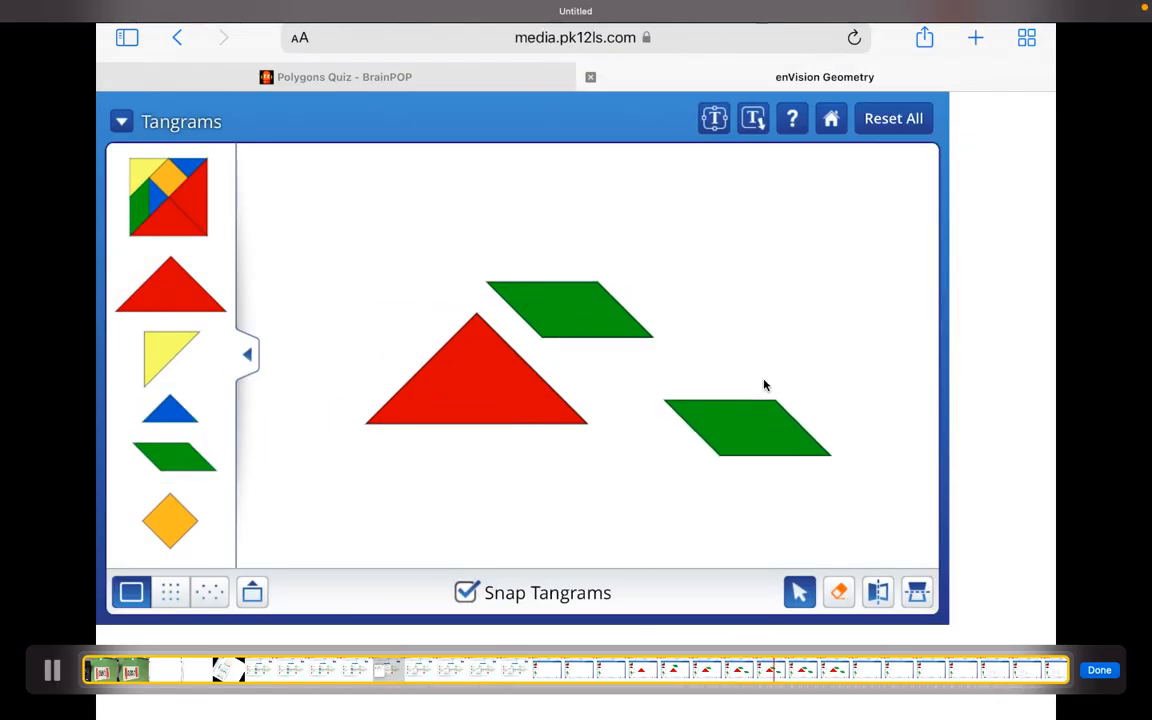
Step: Clear all pieces with Reset All and turn on the dot grid background
left_click(893, 118)
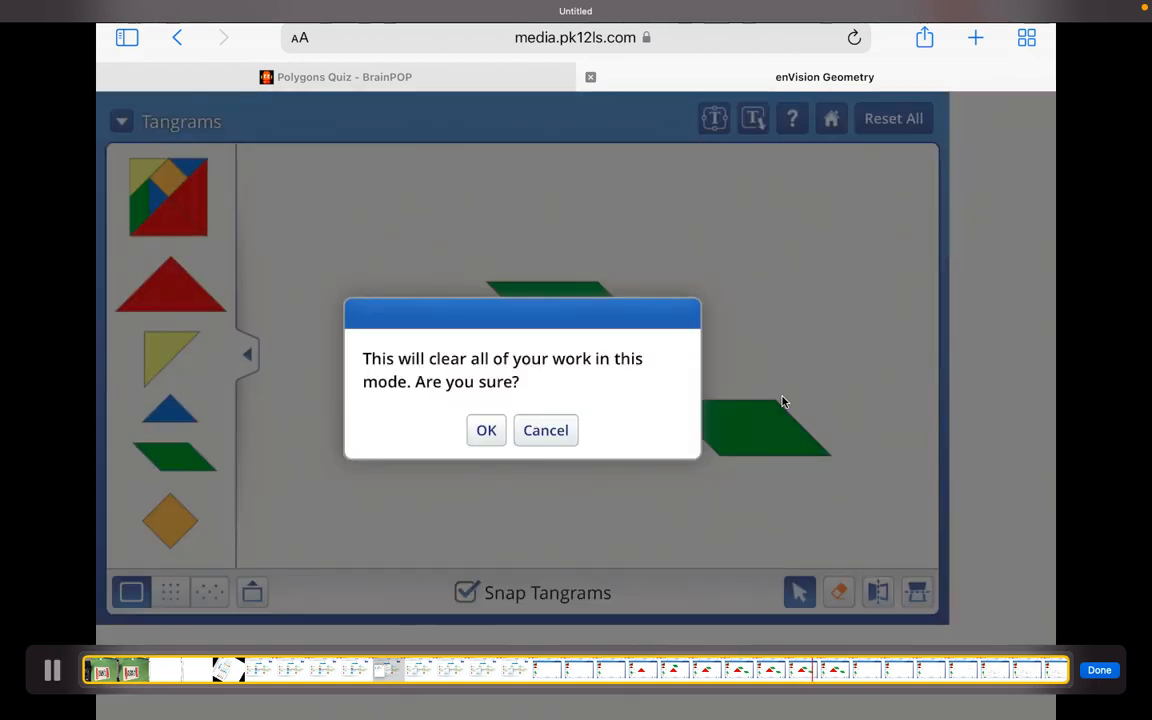
left_click(486, 430)
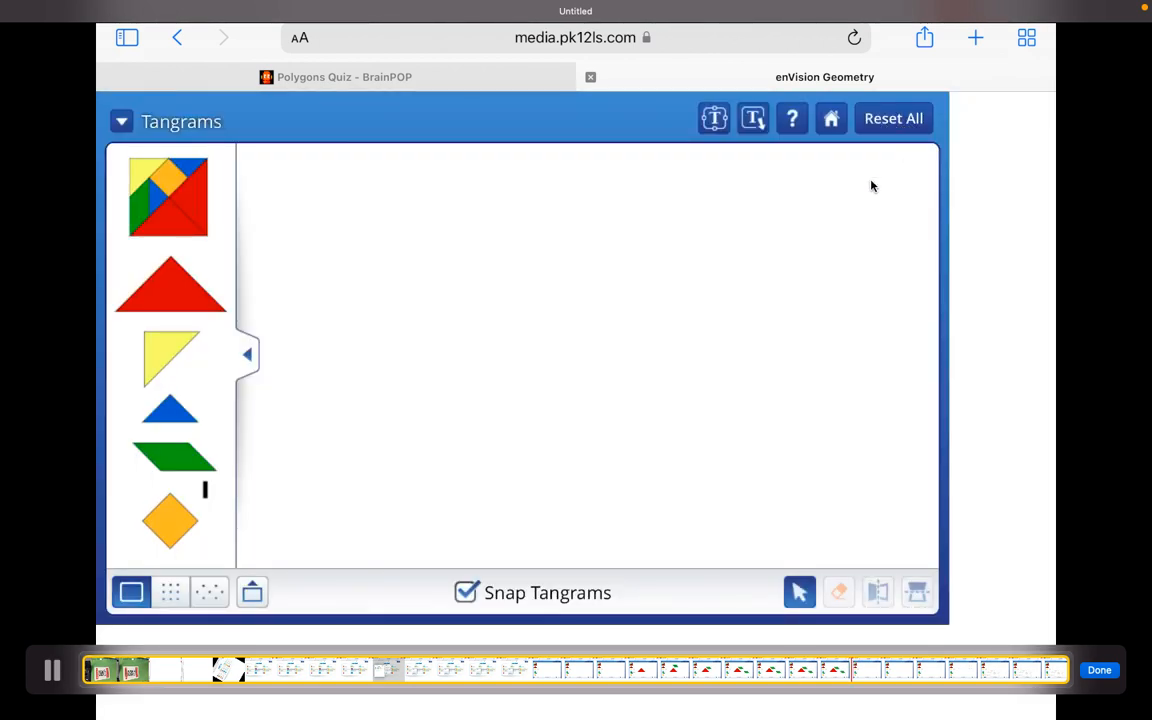
mouse_move(170, 613)
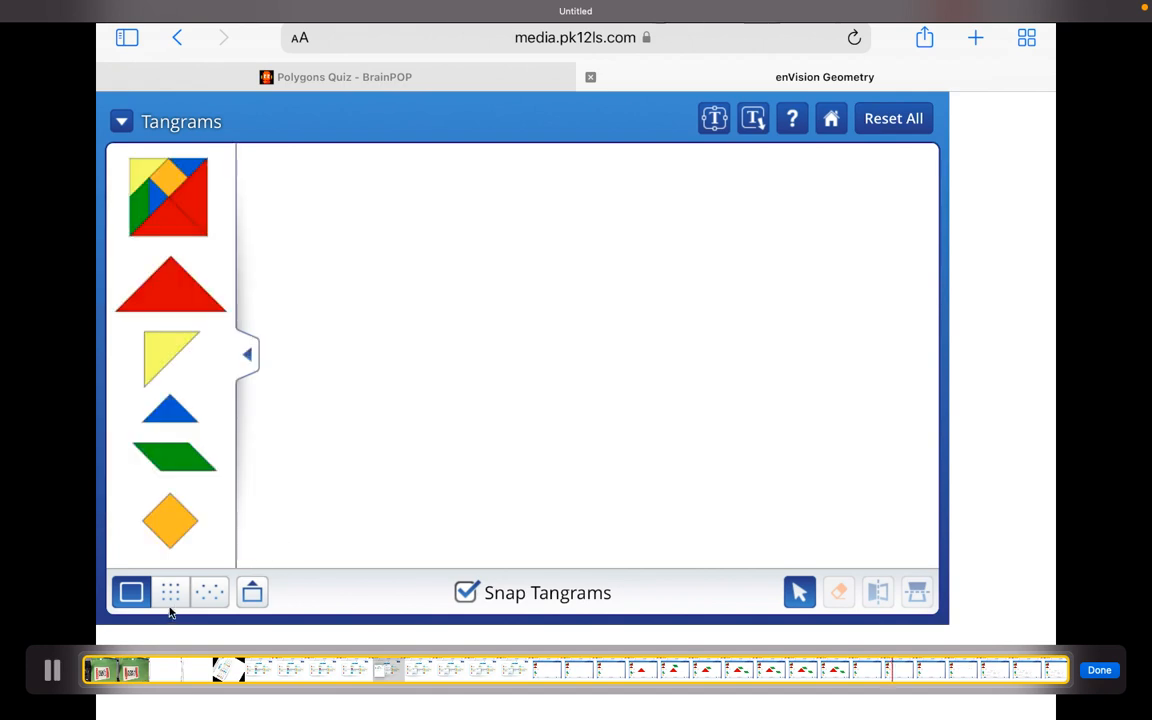
left_click(204, 592)
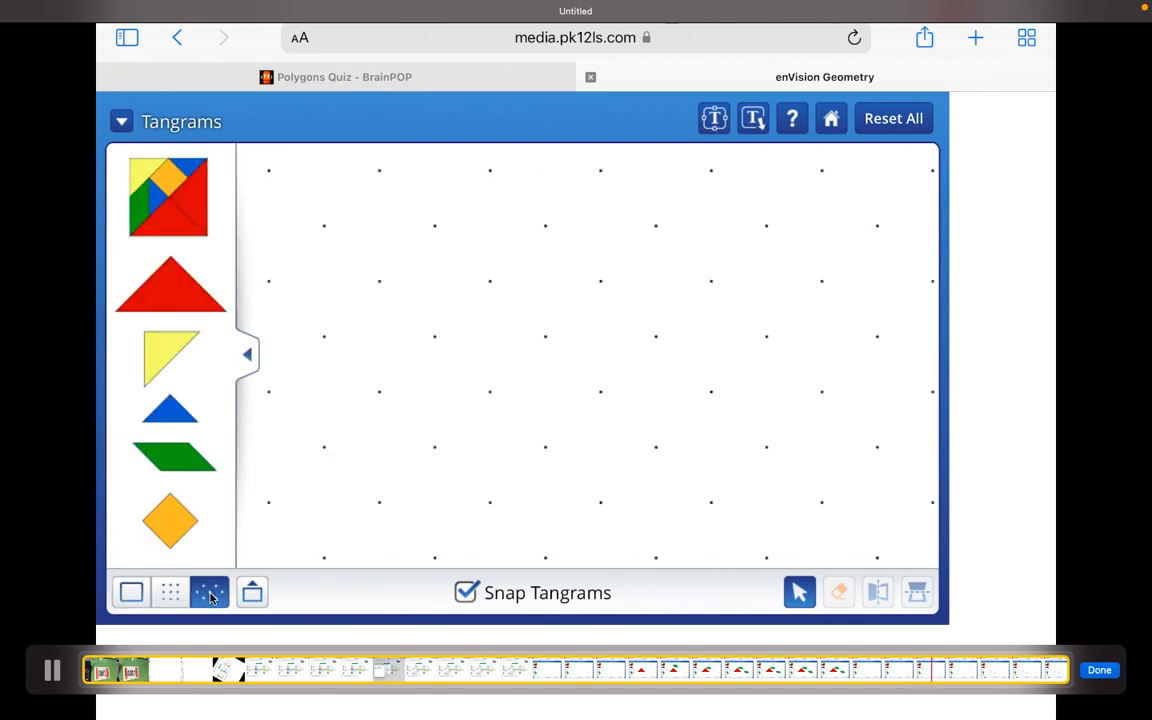
mouse_move(508, 614)
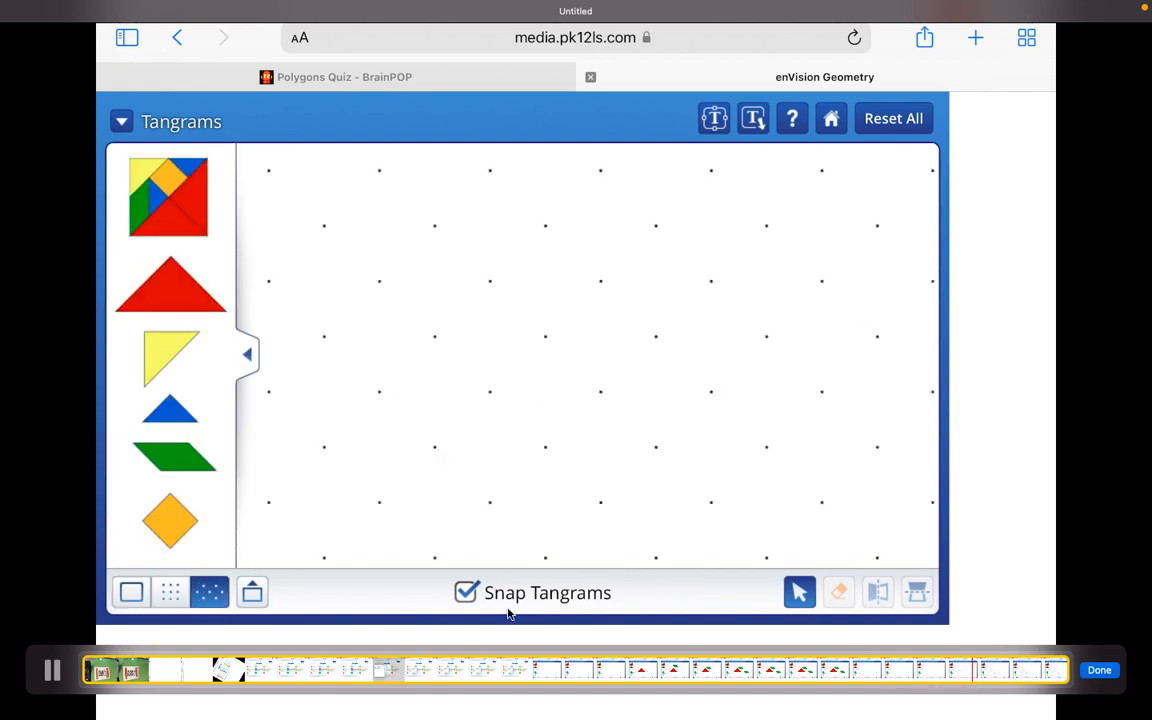